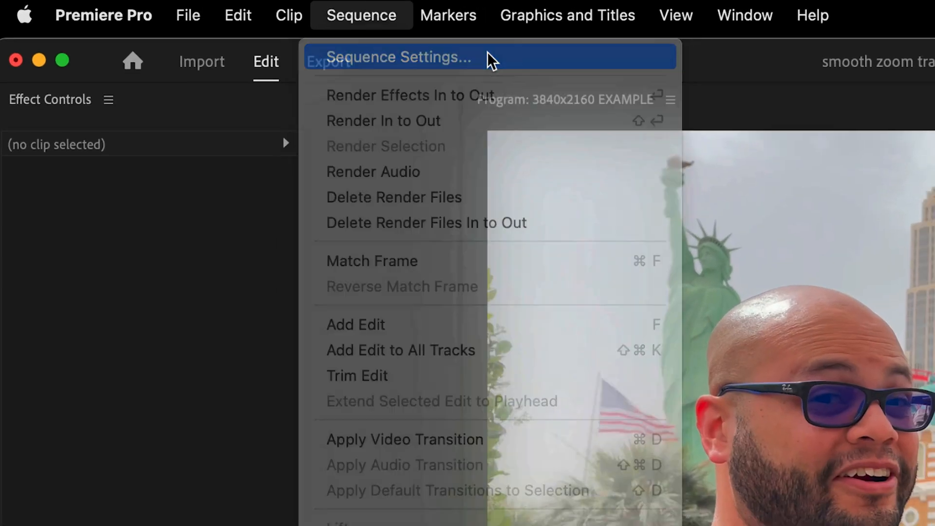
# - Review the sequence settings and keep the existing 23.976 fps frame rate
pyautogui.click(399, 57)
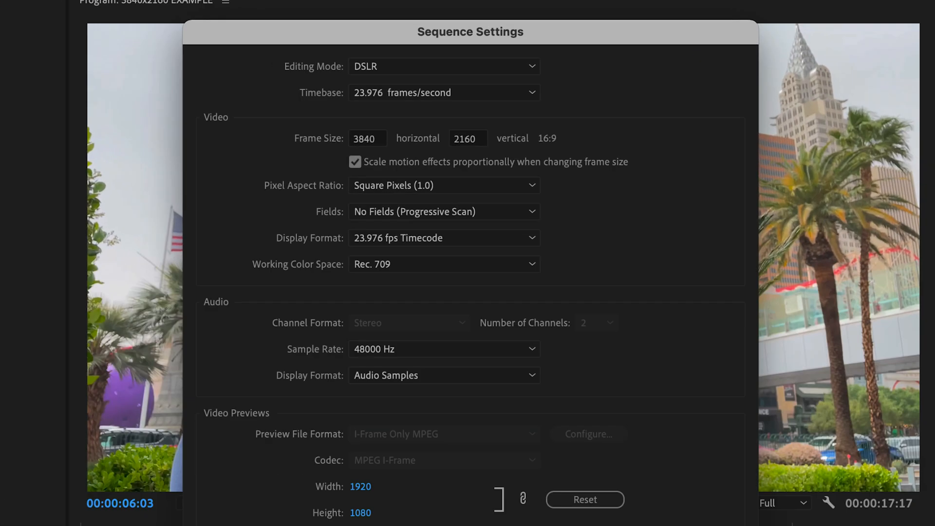
pyautogui.click(367, 137)
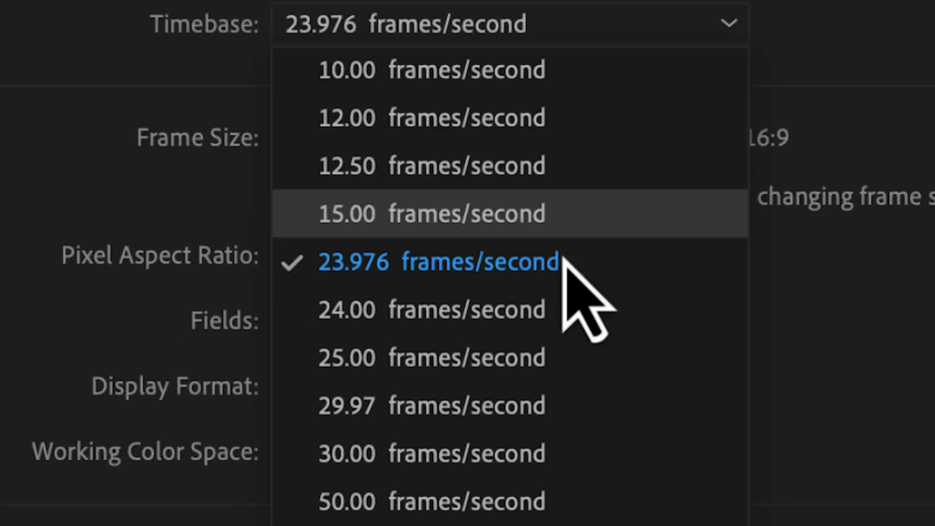
pyautogui.click(439, 261)
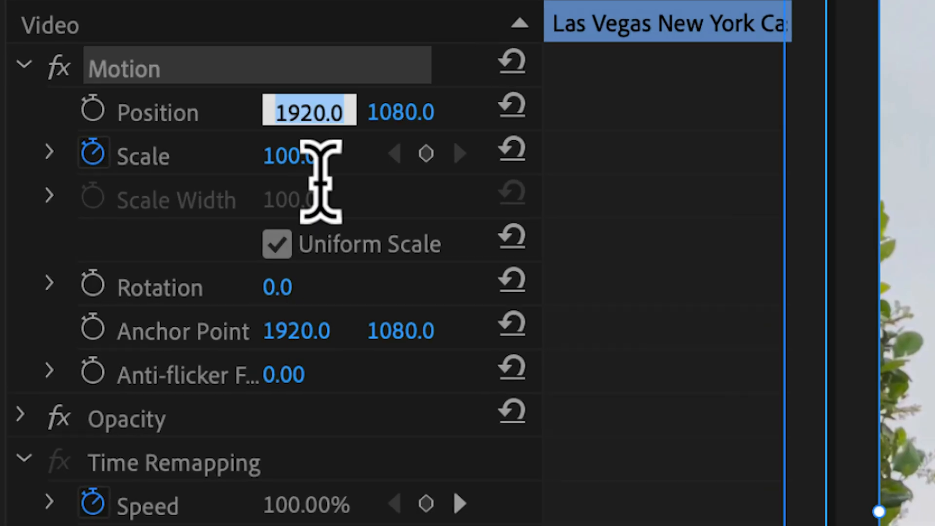
# - Duplicate the Las Vegas New York Casino clip onto the track above and bring up the copy's options
pyautogui.click(308, 330)
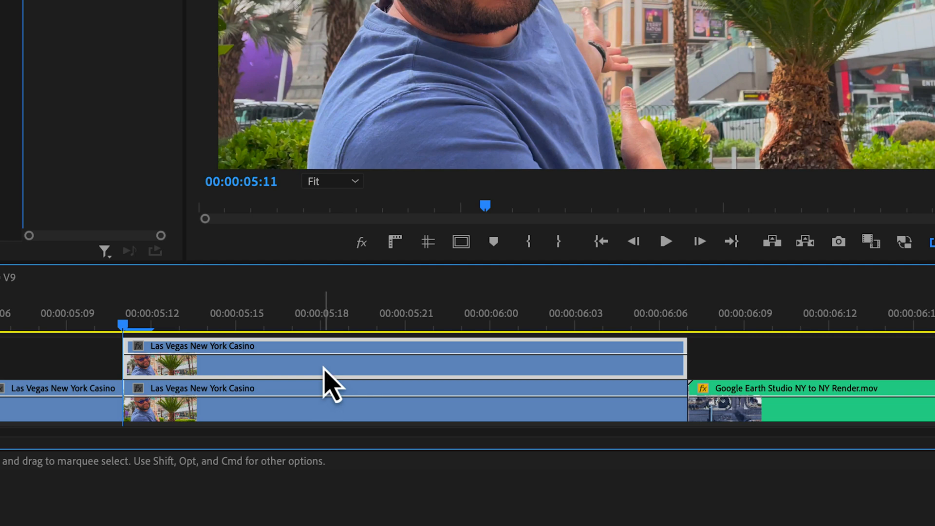
pyautogui.rightClick(328, 382)
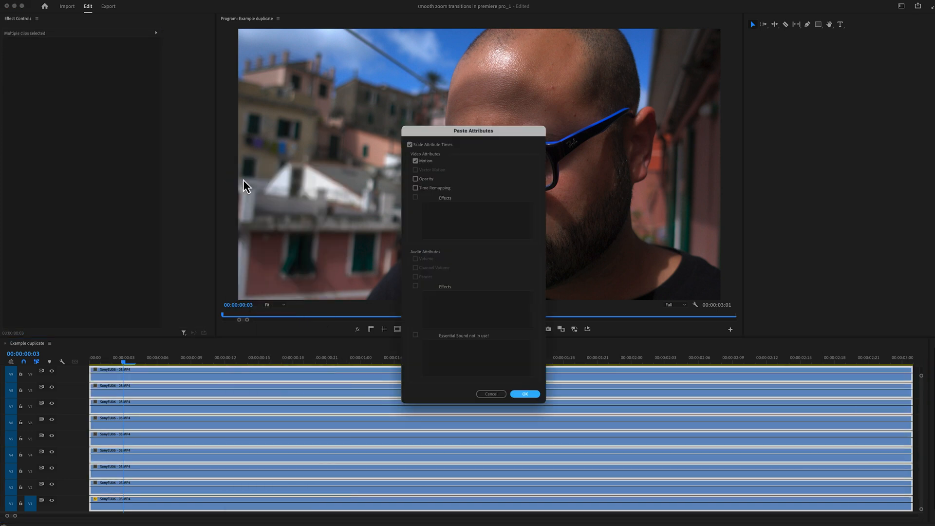
# - Paste the Motion attributes onto the stacked clips to form the mirrored grid, then nest them
pyautogui.click(524, 393)
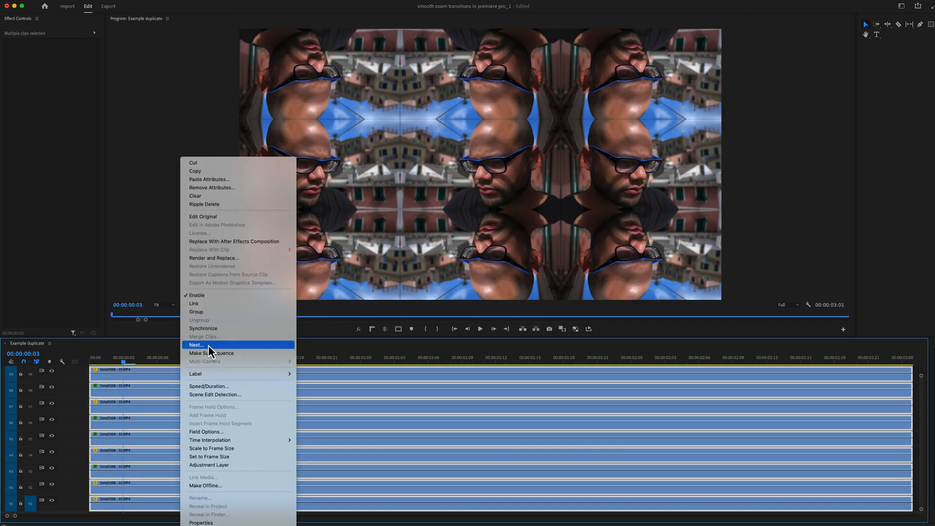
pyautogui.click(196, 345)
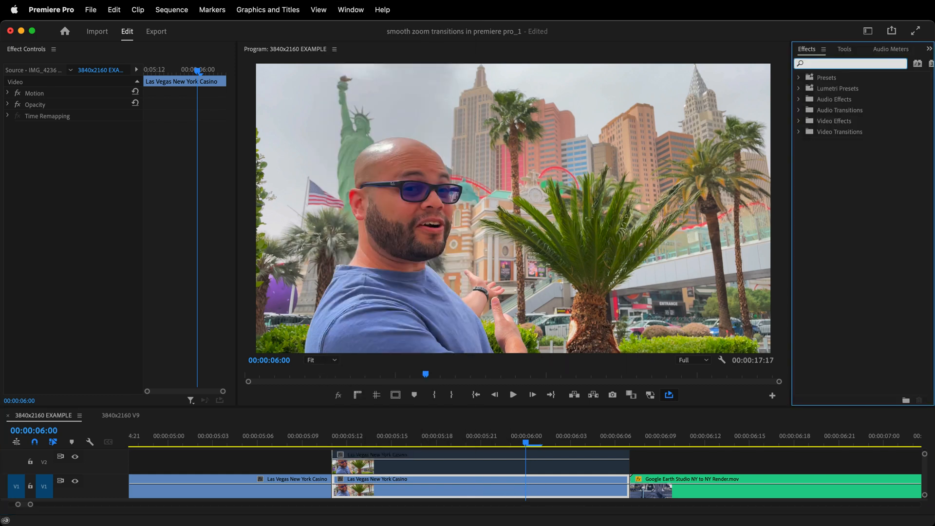
# - Apply Replicate, Mirror and Transform to the V2 clip and set Replicate Count to 3
pyautogui.write('replicate')
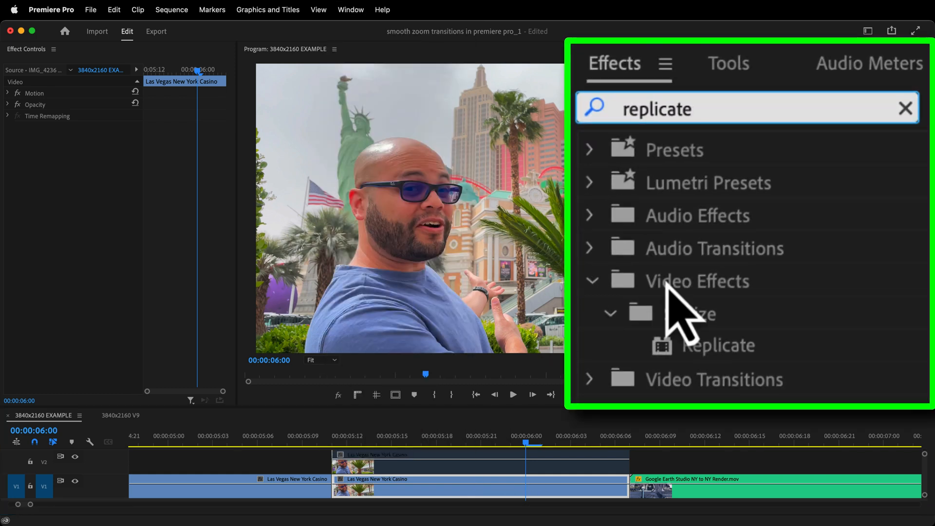
pyautogui.write('mirror')
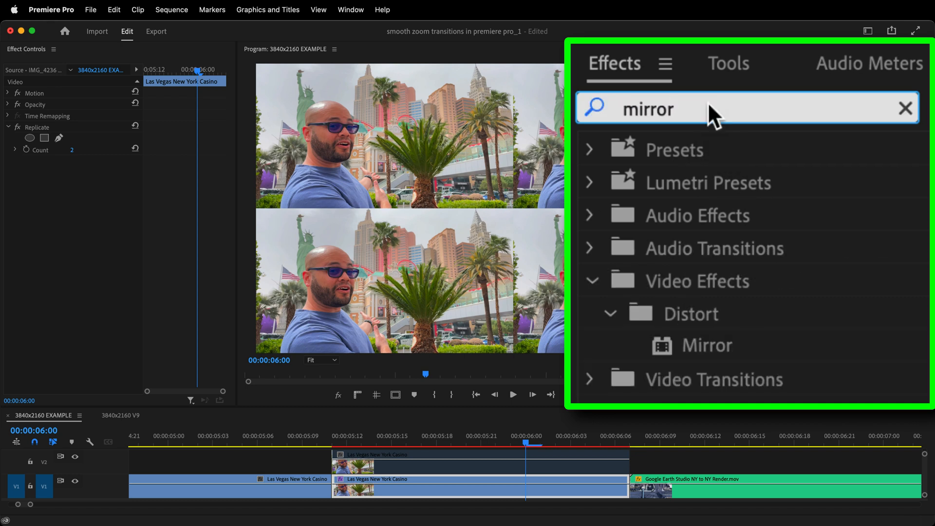
pyautogui.doubleClick(705, 344)
pyautogui.write('transform')
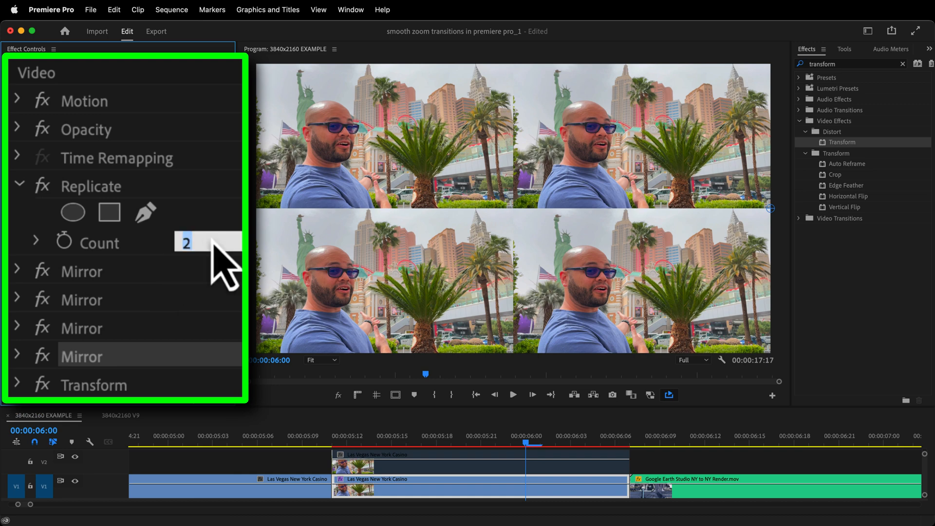
pyautogui.write('3')
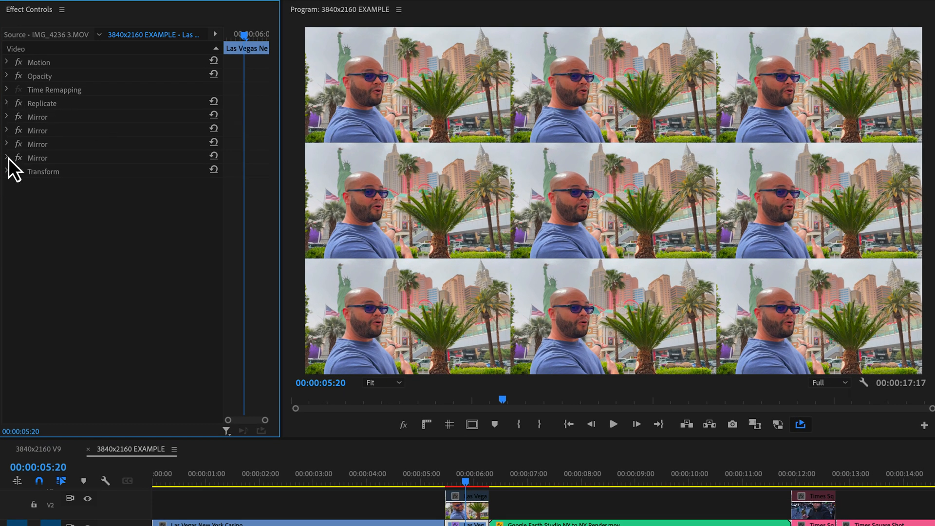
# - Set the four Mirror reflection angles to 0°, 90°, 180° and 270°, centred at 3840, 1080
pyautogui.click(6, 116)
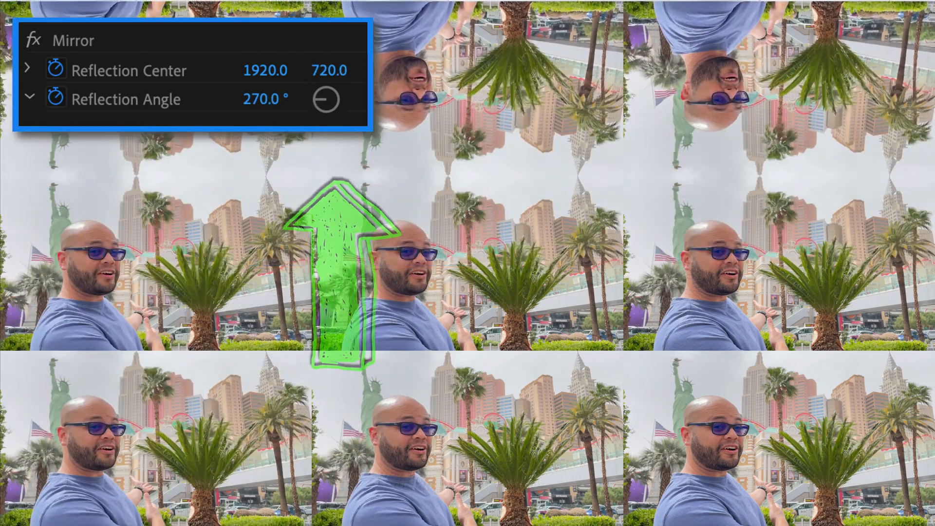
pyautogui.write('0.0')
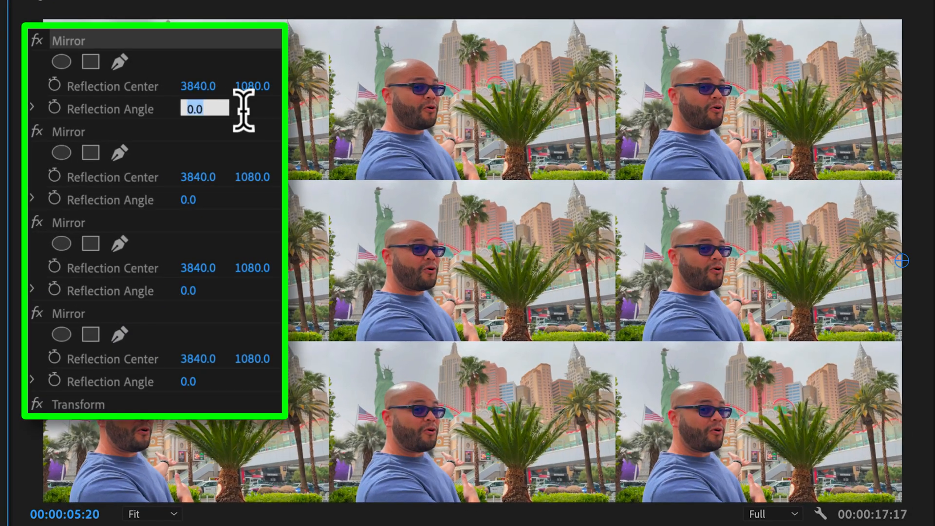
pyautogui.moveTo(233, 224)
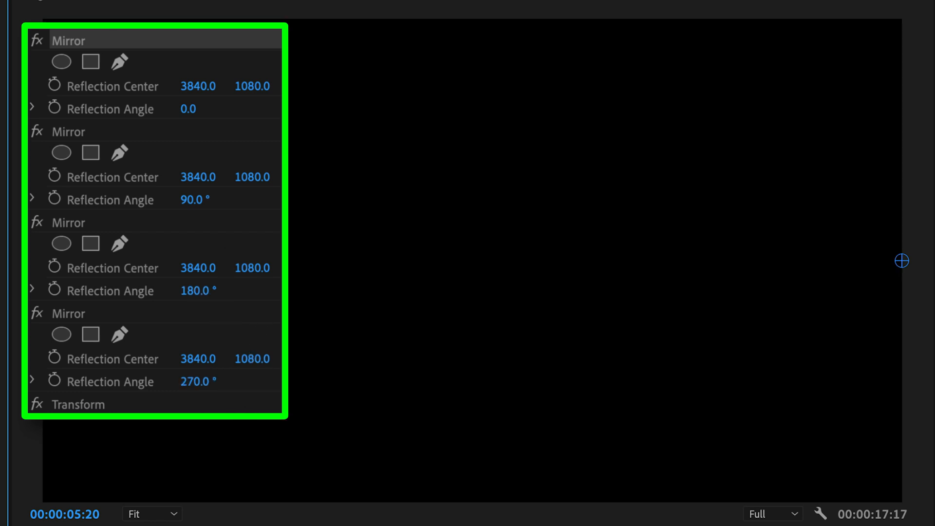
pyautogui.click(36, 313)
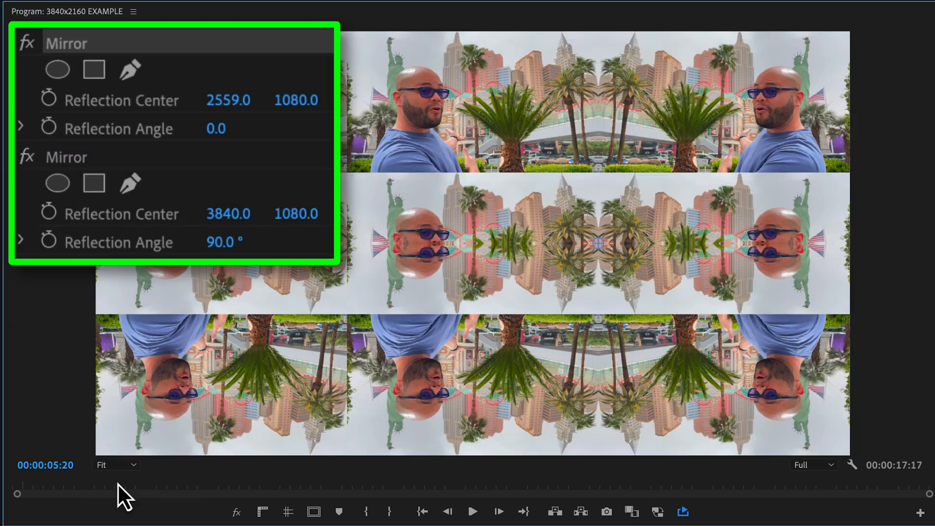
# - Set the second Mirror's reflection centre to 3840 and nudge its vertical value to align the tiles
pyautogui.doubleClick(296, 213)
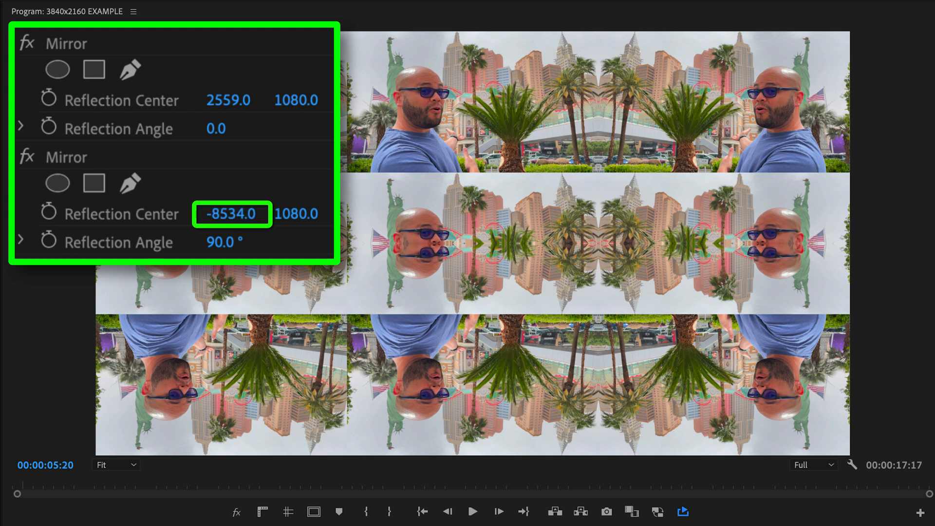
pyautogui.write('3840.0')
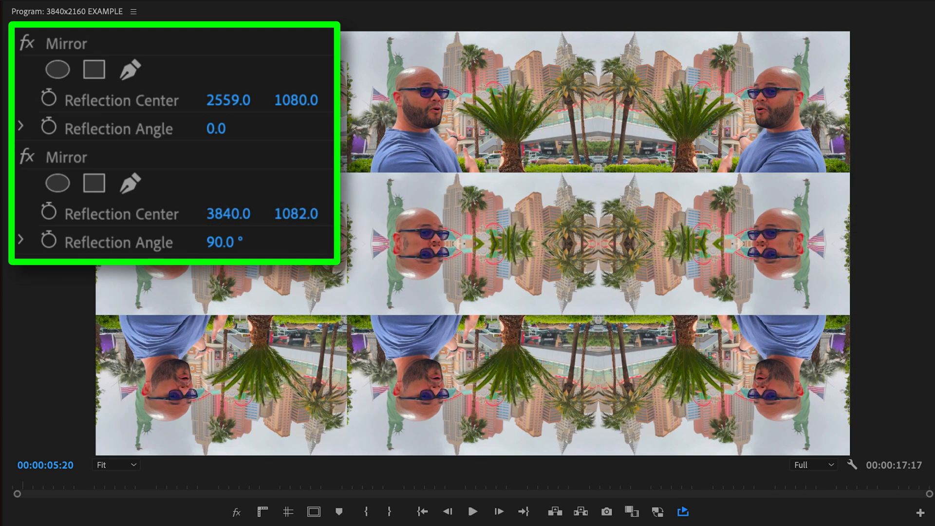
pyautogui.moveTo(296, 213); pyautogui.dragTo(296, 203)
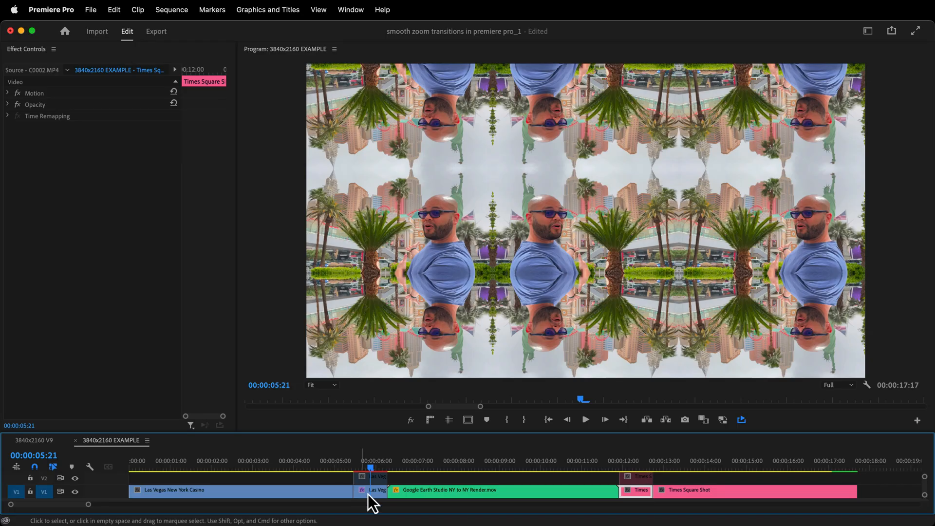
# - Paste the Las Vegas clip's Replicate, Mirror and Transform effects onto the Times Square clip
pyautogui.rightClick(376, 490)
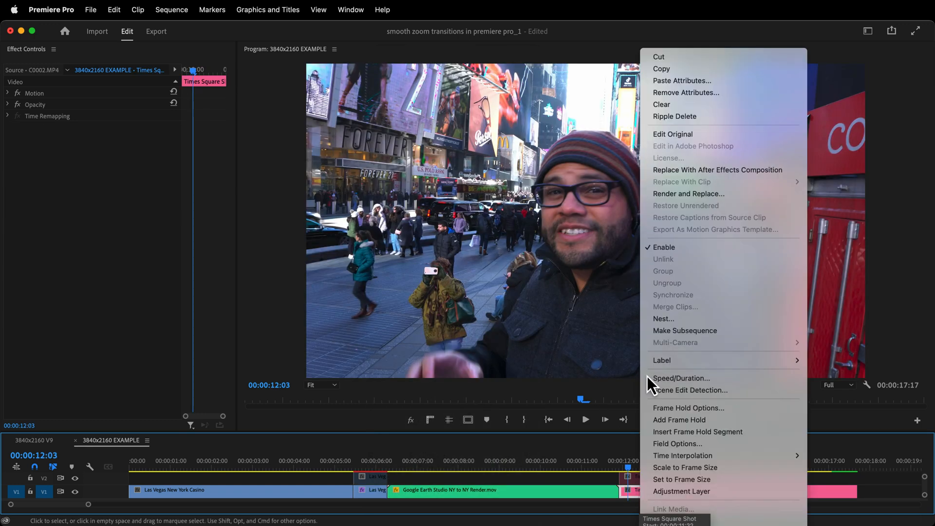
pyautogui.click(682, 81)
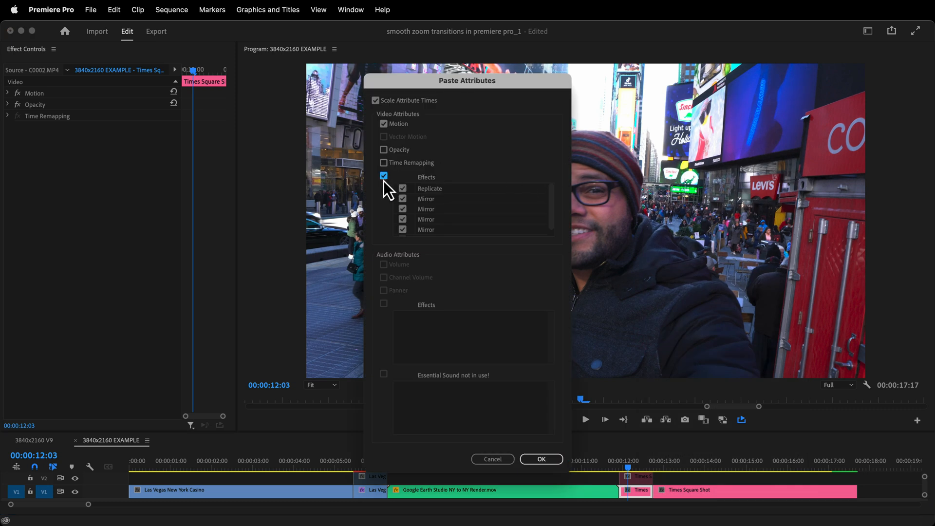
pyautogui.click(540, 458)
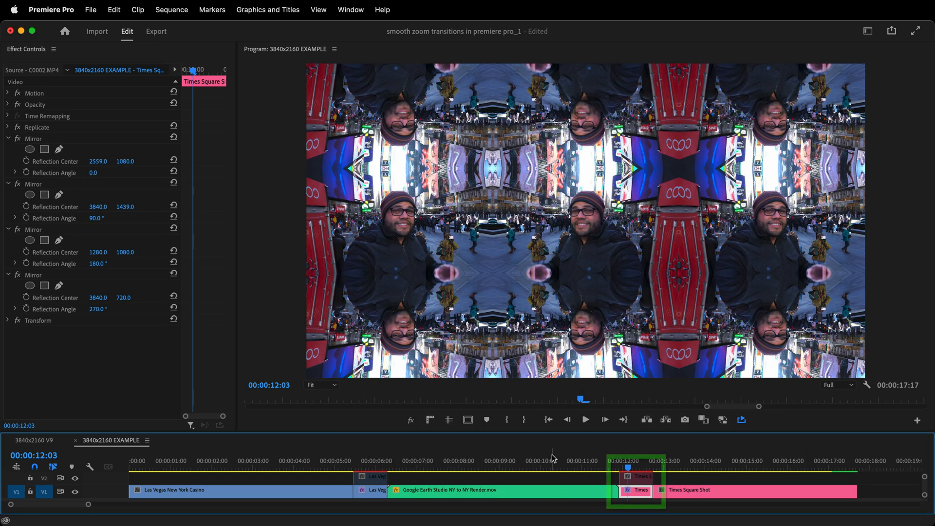
pyautogui.click(7, 127)
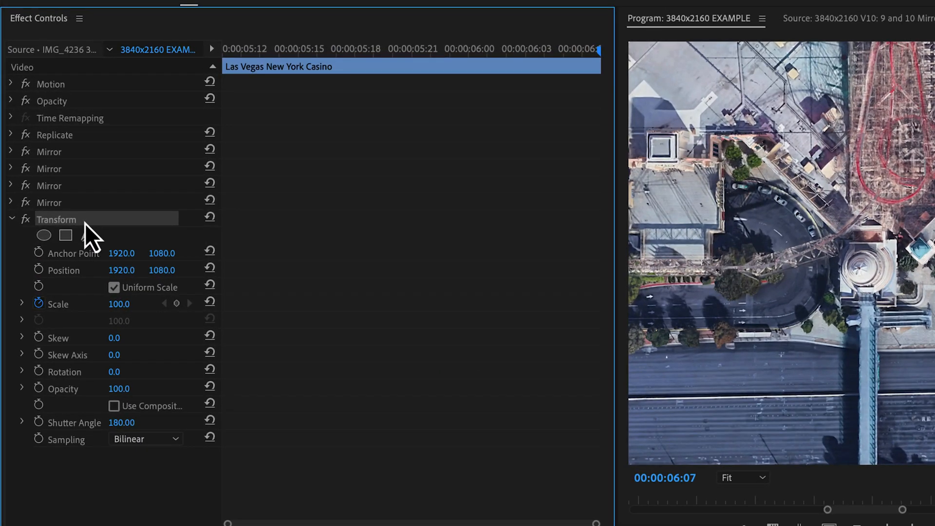
# - Keyframe the Transform Scale zoom down from 300 with Auto Bezier easing
pyautogui.click(10, 84)
pyautogui.write('300')
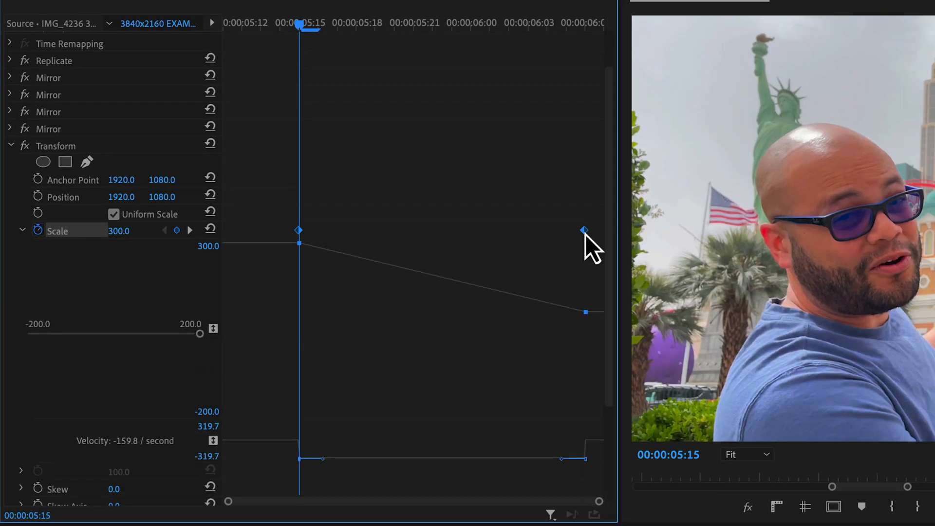
pyautogui.rightClick(584, 229)
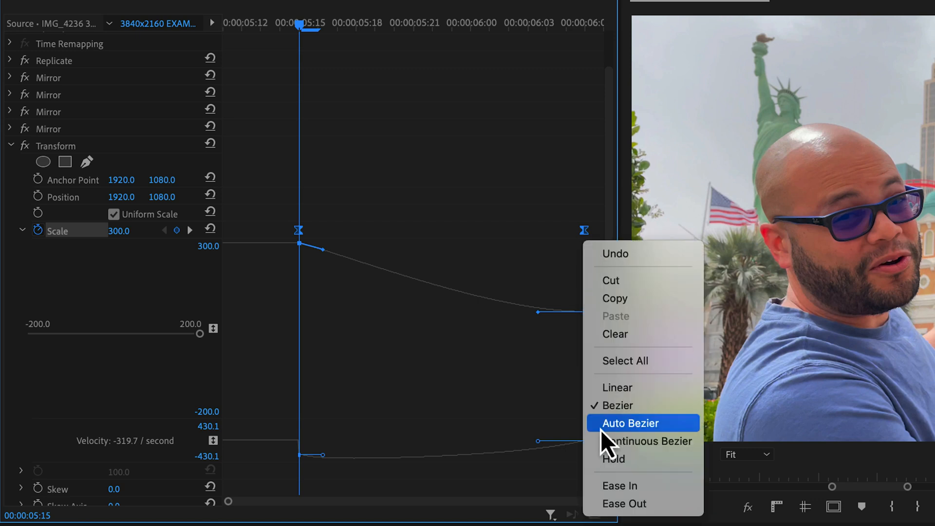
pyautogui.click(630, 422)
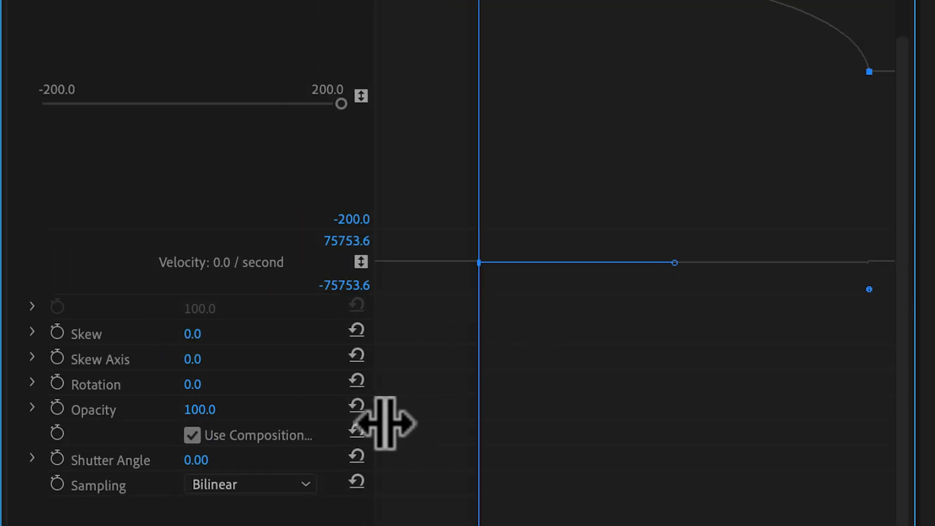
# - Disable Use Composition's Shutter Angle and set the clip's own Shutter Angle to 181 for motion blur
pyautogui.click(192, 435)
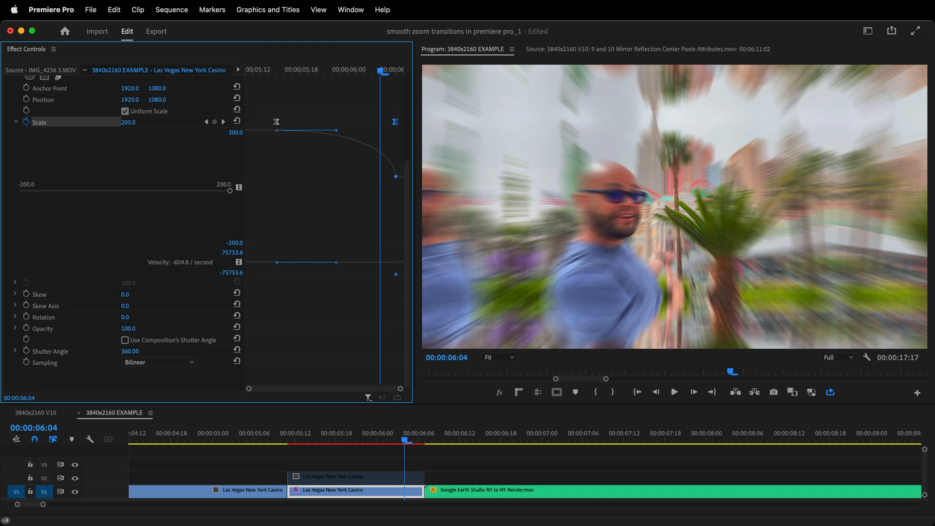
pyautogui.write('181.00')
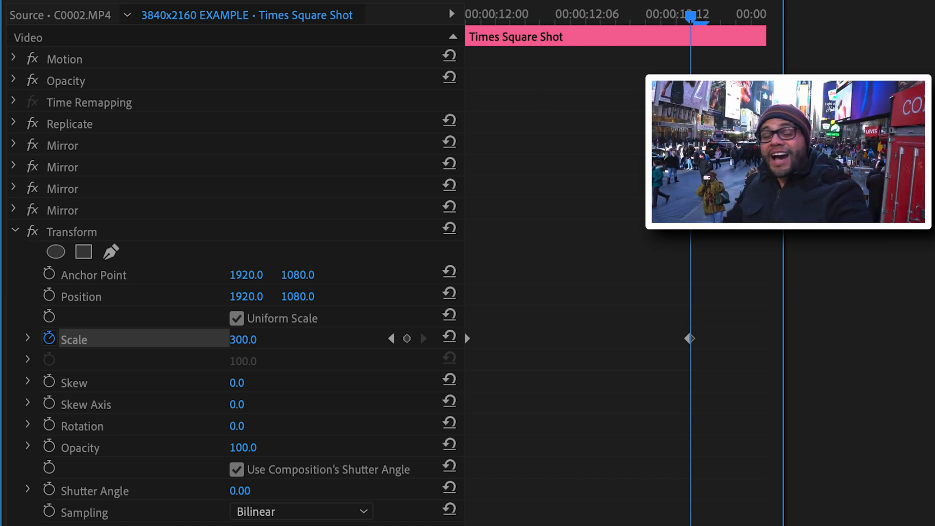
# - Magnify the Program monitor to inspect the blur, then set its zoom back to Fit
pyautogui.click(27, 339)
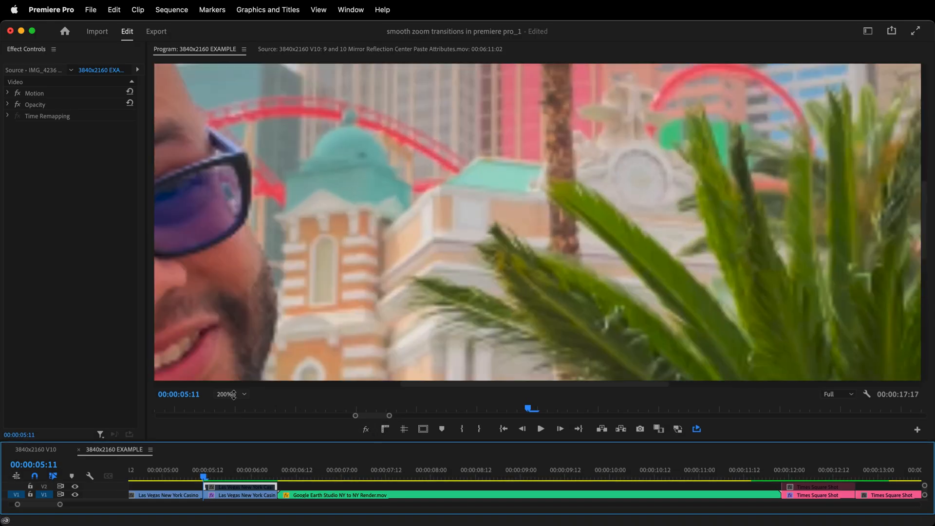
pyautogui.click(230, 393)
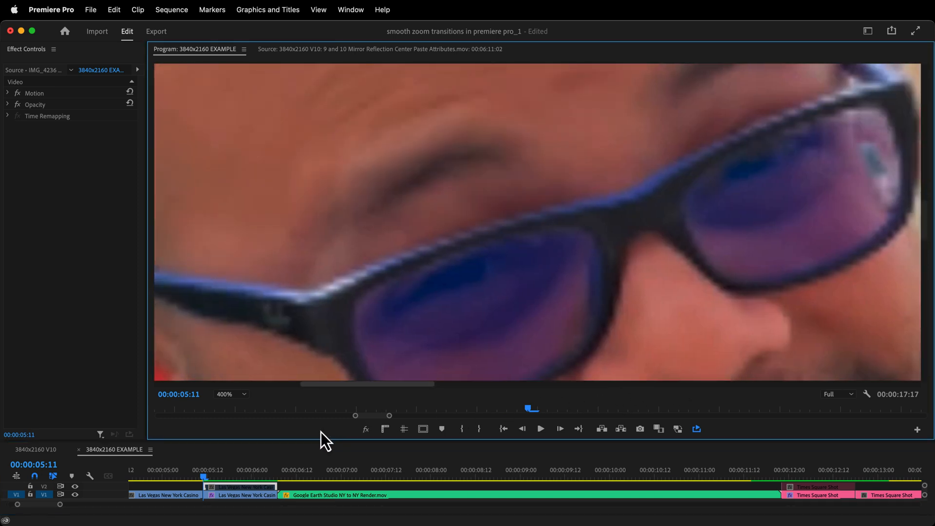
pyautogui.click(232, 394)
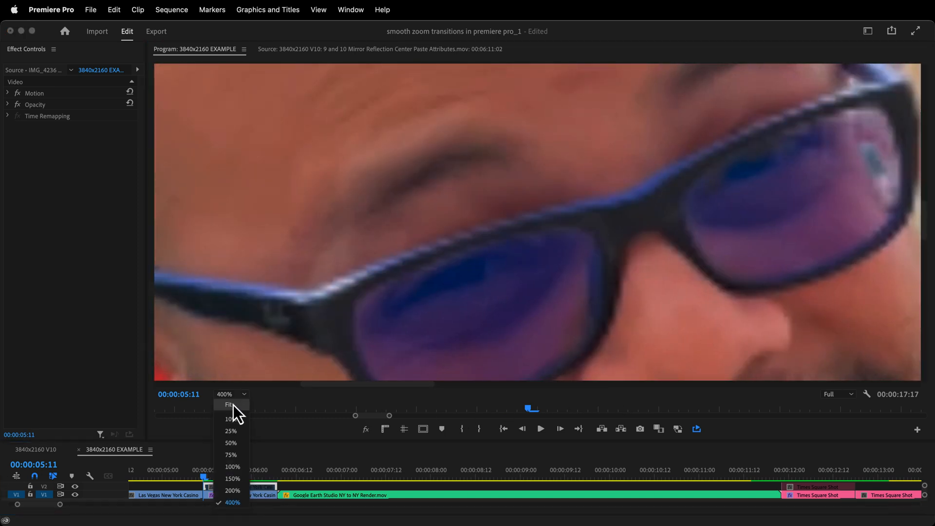
pyautogui.click(229, 405)
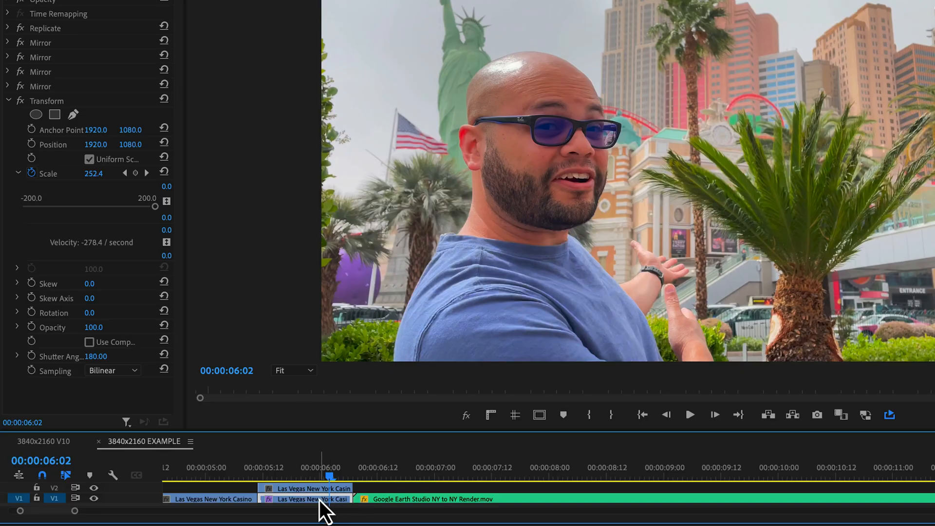
# - Paste the mirror and zoom effects onto the lower Las Vegas clip and set its Scale keyframe to 33
pyautogui.rightClick(46, 101)
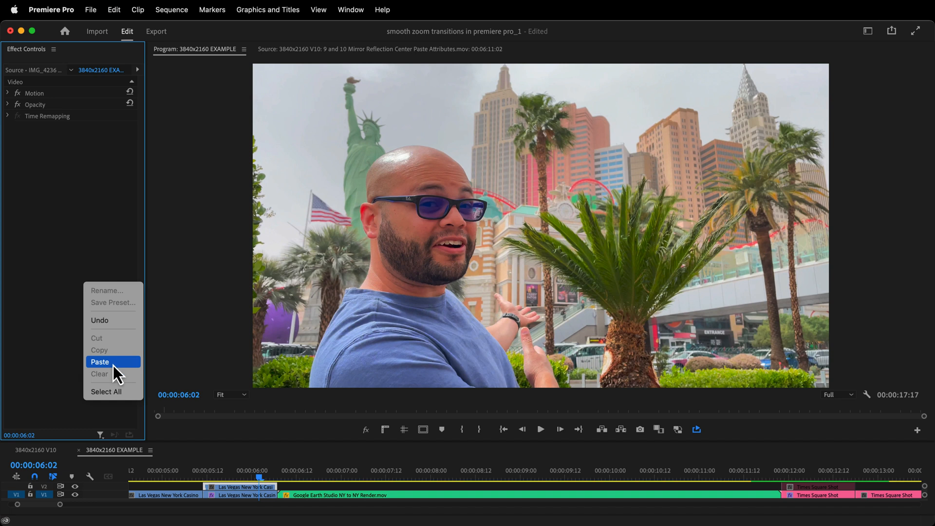
pyautogui.click(100, 363)
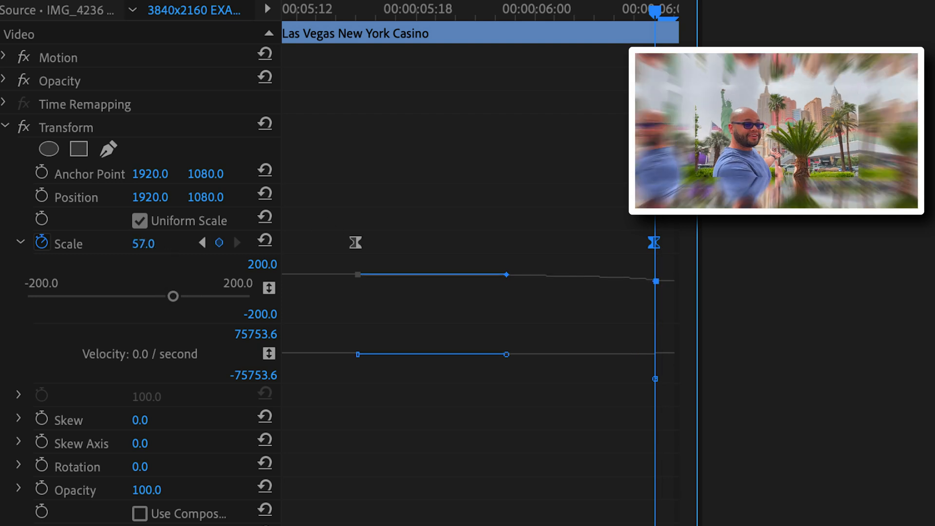
pyautogui.write('33')
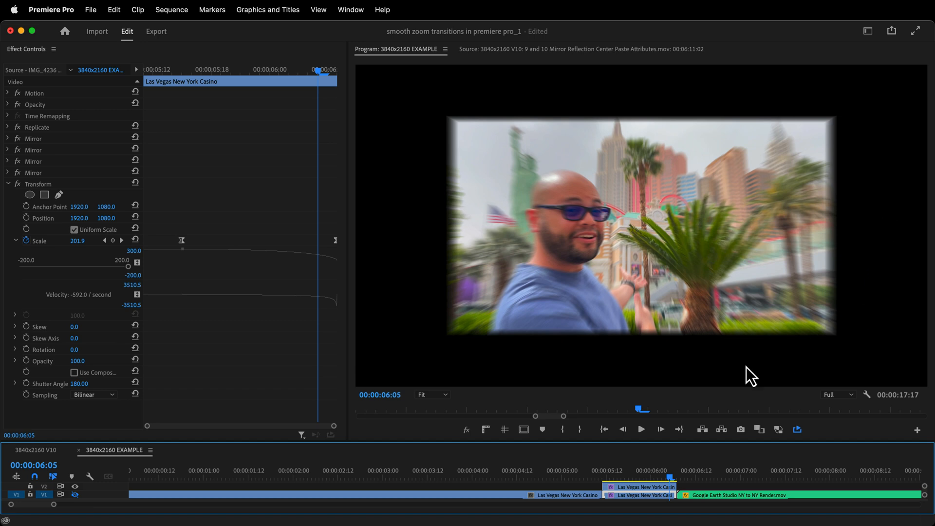
pyautogui.moveTo(392, 471)
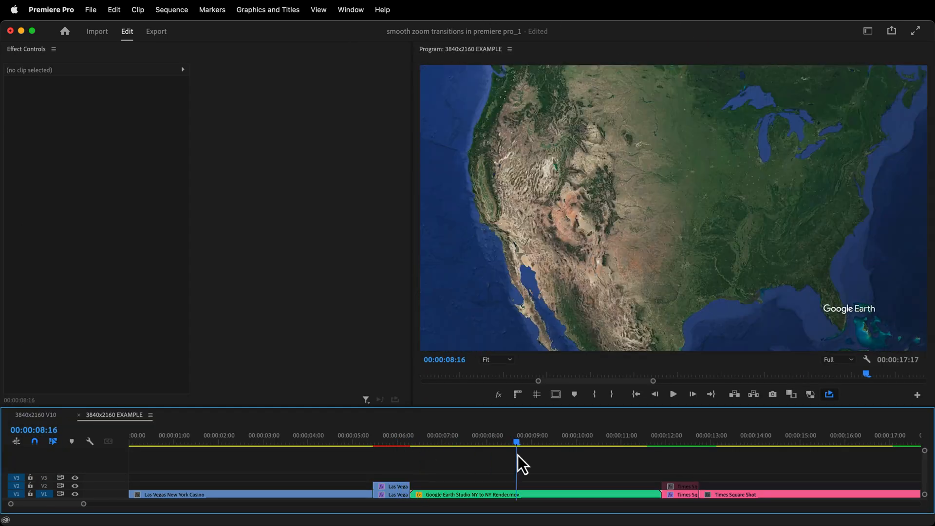
# - Paste the effects onto the Times Square Shot transition clip and set its Scale keyframe to 33.3
pyautogui.click(686, 494)
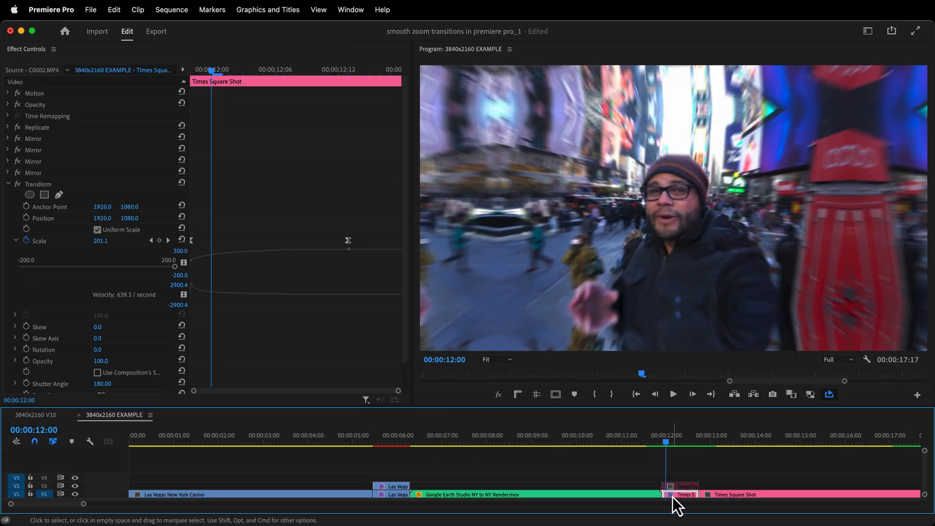
pyautogui.rightClick(670, 493)
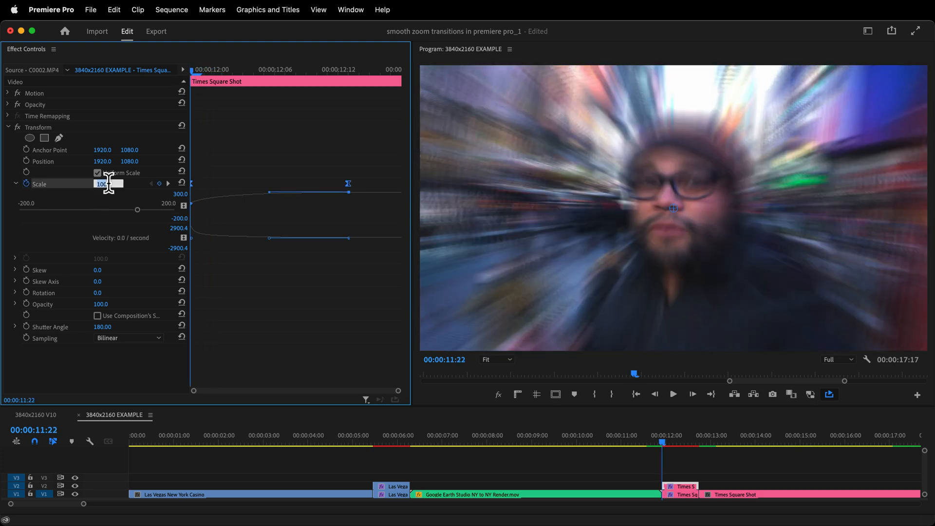
pyautogui.write('33.3')
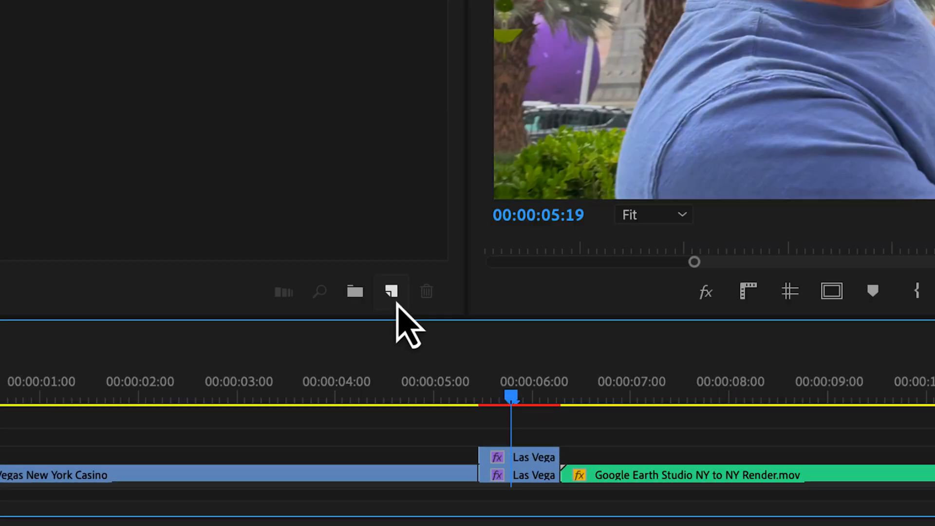
# - Create a new Adjustment Layer and set its Speed/Duration to 00:00:00:30
pyautogui.click(392, 291)
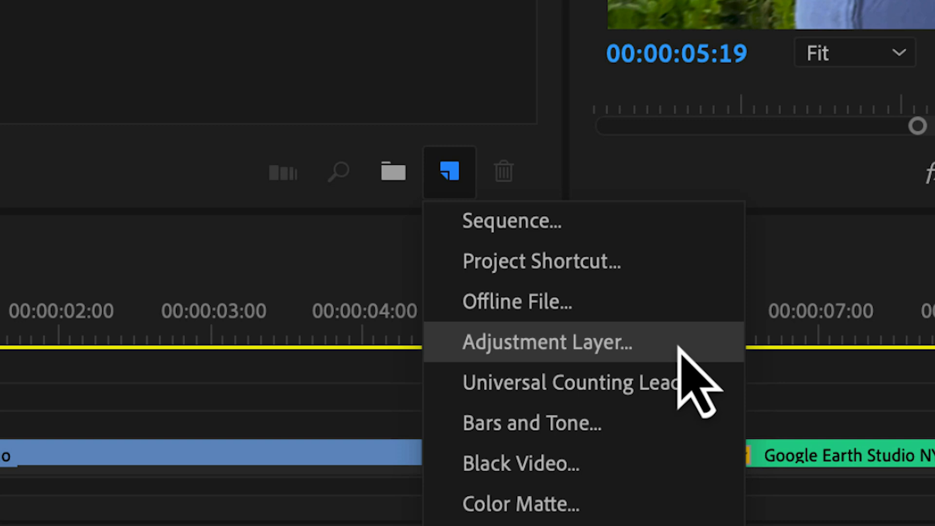
pyautogui.click(546, 342)
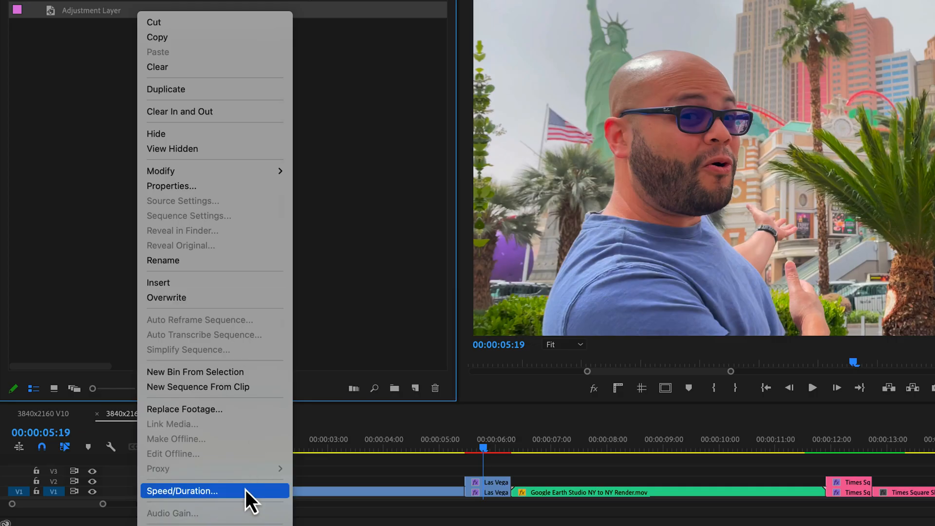
pyautogui.click(182, 490)
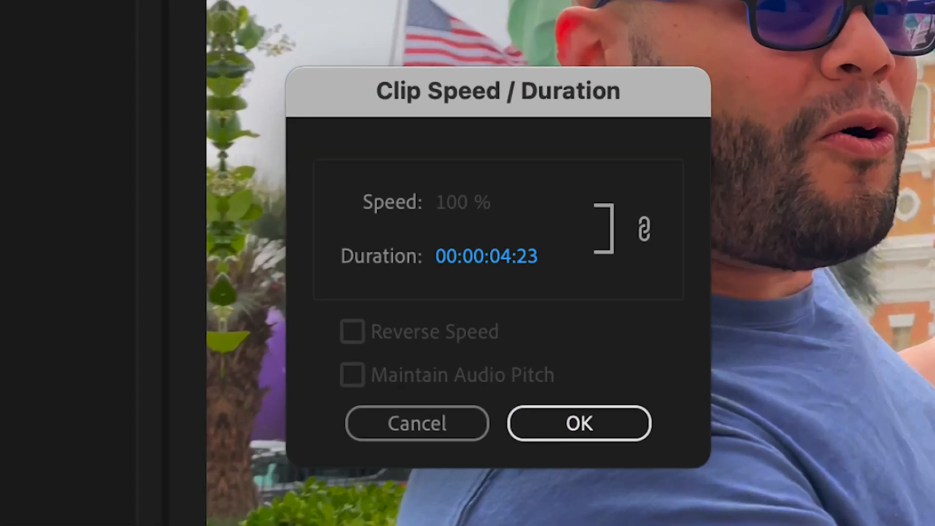
pyautogui.click(486, 256)
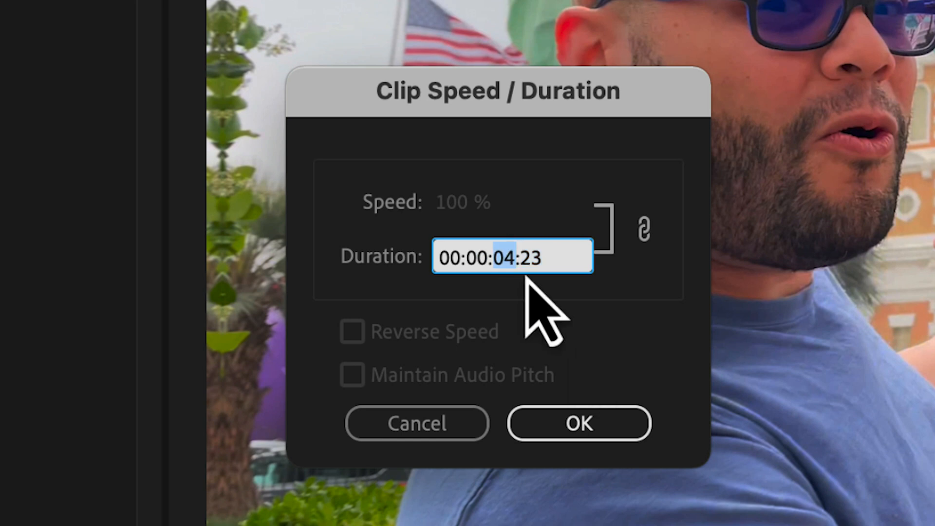
pyautogui.write('00:00:00:30')
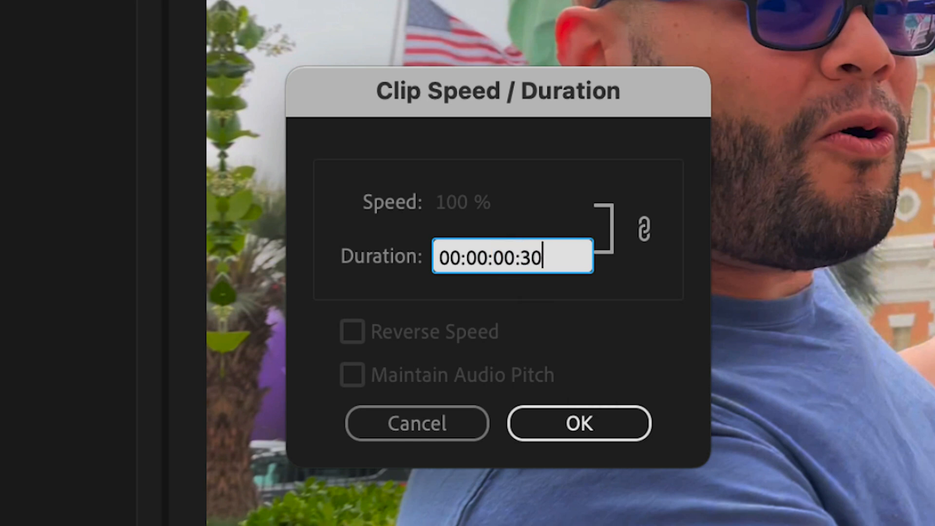
pyautogui.click(577, 423)
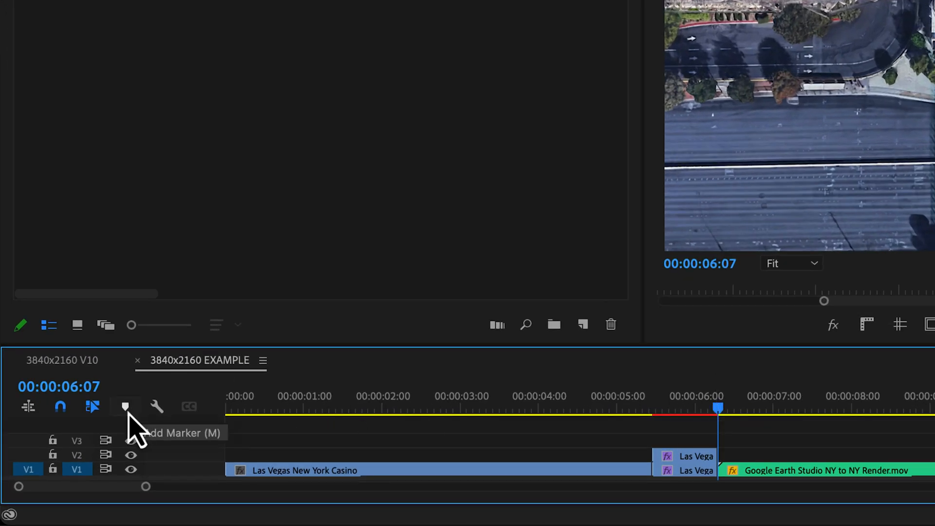
# - Mark the Las Vegas cut at 00:00:06:07, place the adjustment layer above it and keyframe Lens Distortion Curvature
pyautogui.click(124, 407)
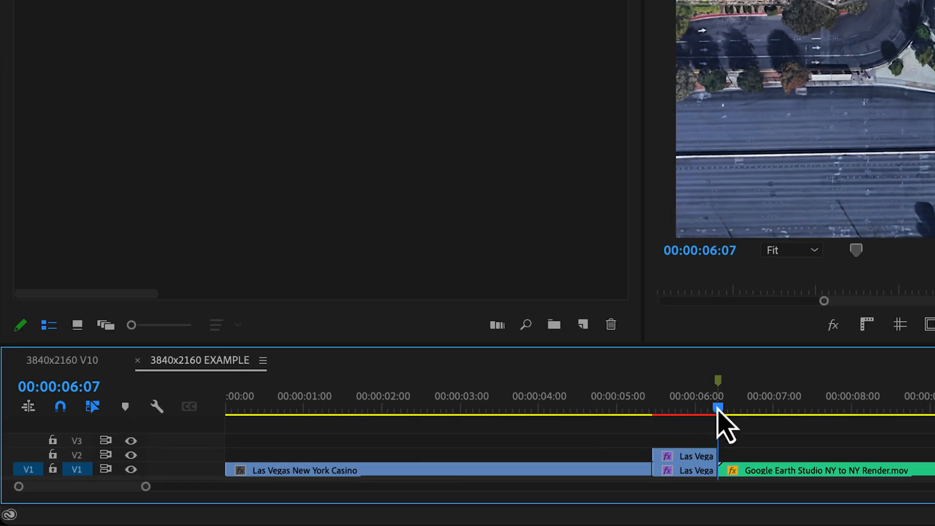
pyautogui.click(668, 409)
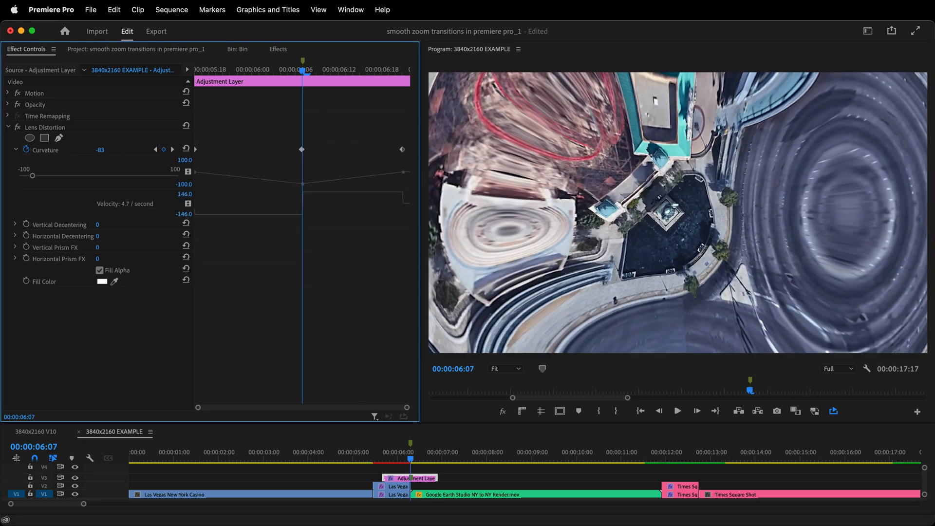
pyautogui.moveTo(100, 150); pyautogui.dragTo(107, 150)
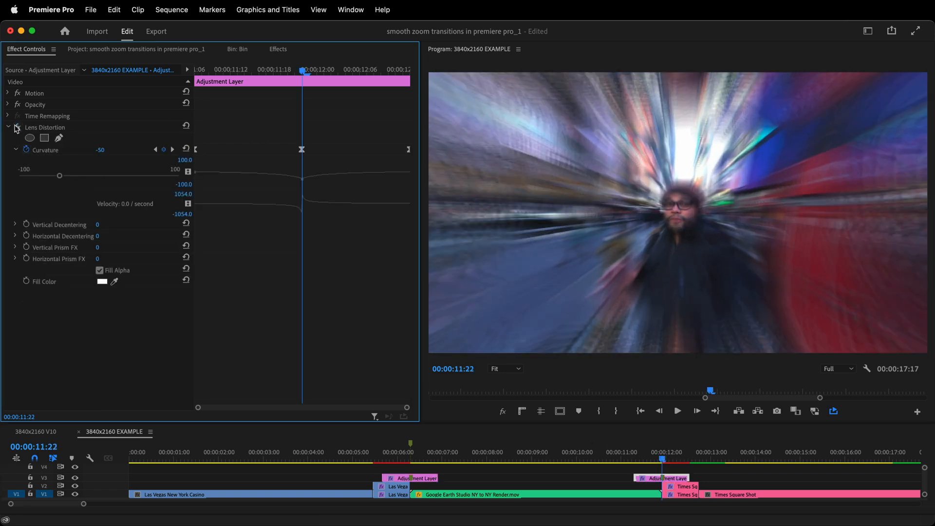
# - Copy the adjustment layer to the Times Square cut at 00:00:12:00 and place Javier Camera.png on V2
pyautogui.click(666, 459)
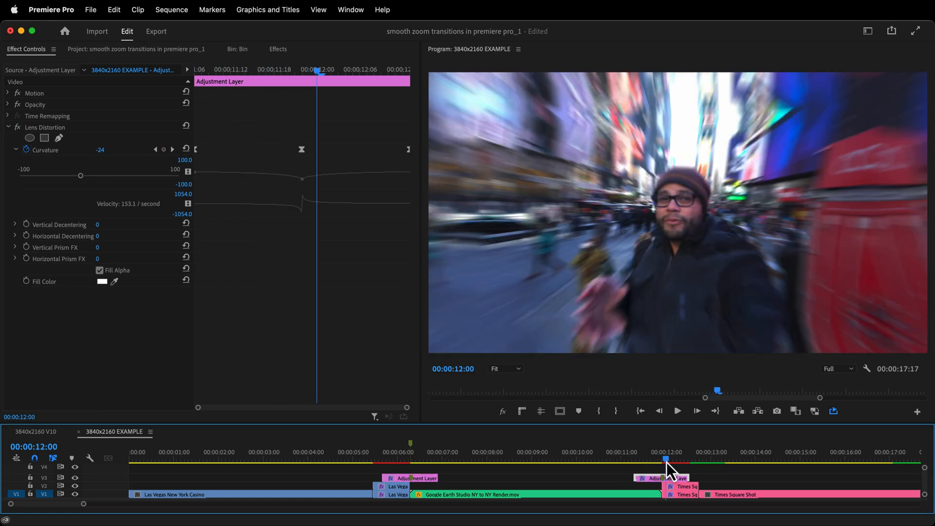
pyautogui.click(507, 457)
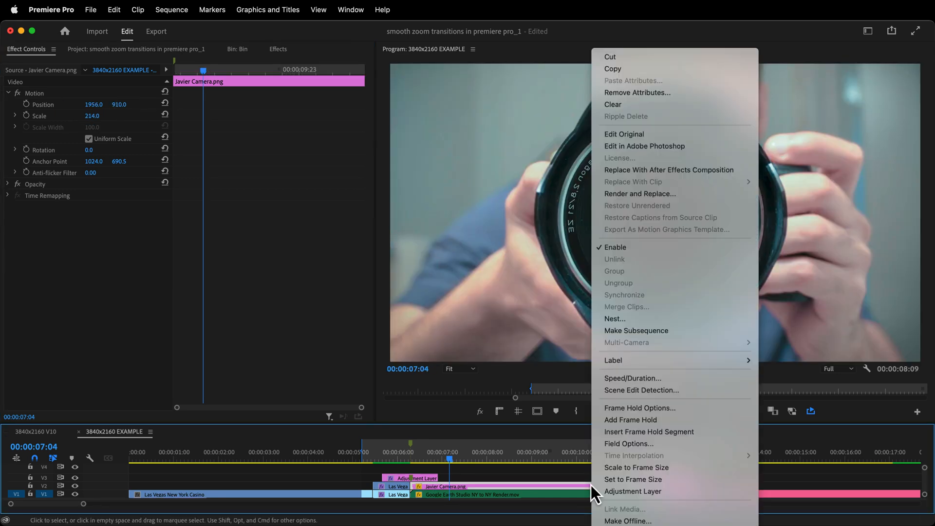
# - Apply Transform to the Javier Camera clip with a Scale 100 keyframe set to Ease Out
pyautogui.click(614, 318)
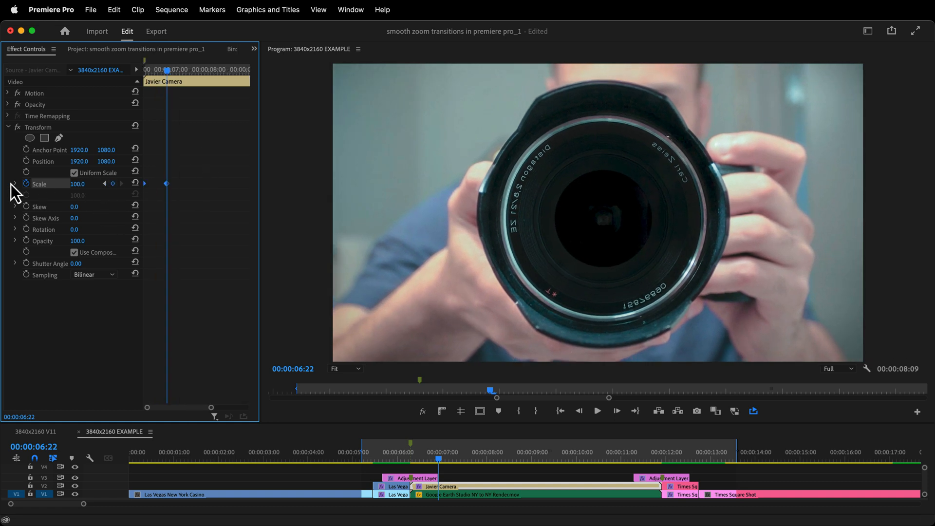
pyautogui.rightClick(167, 184)
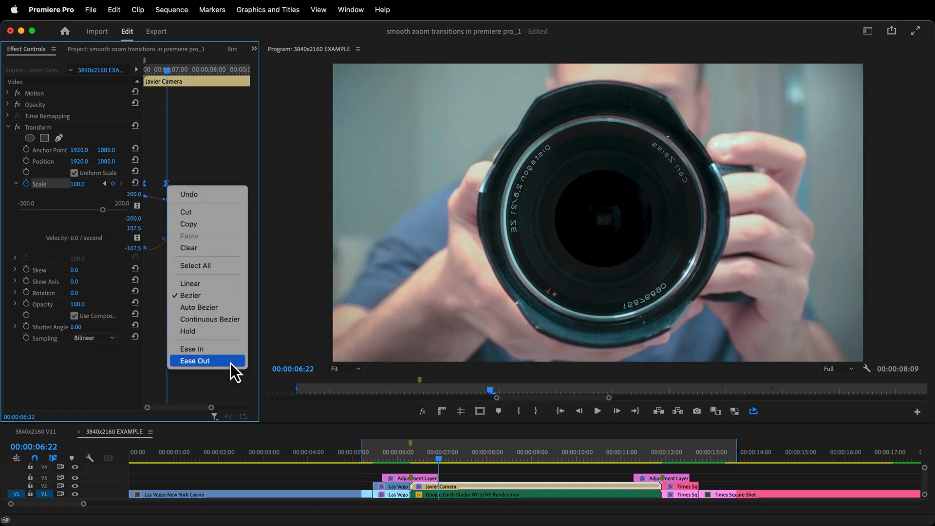
pyautogui.click(195, 361)
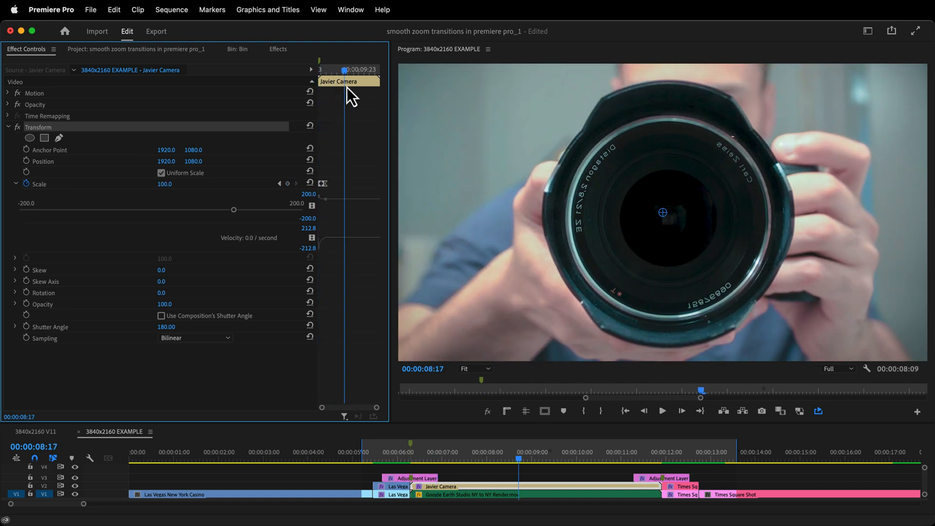
# - Split the camera clip and keyframe Scale from 100 to 150 at its end with an eased Bezier curve
pyautogui.moveTo(345, 69); pyautogui.dragTo(367, 69)
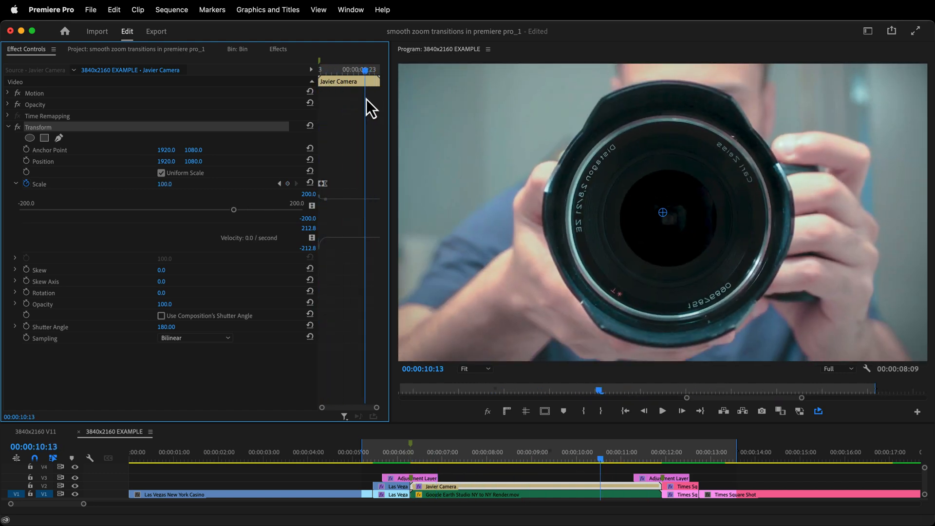
pyautogui.click(622, 494)
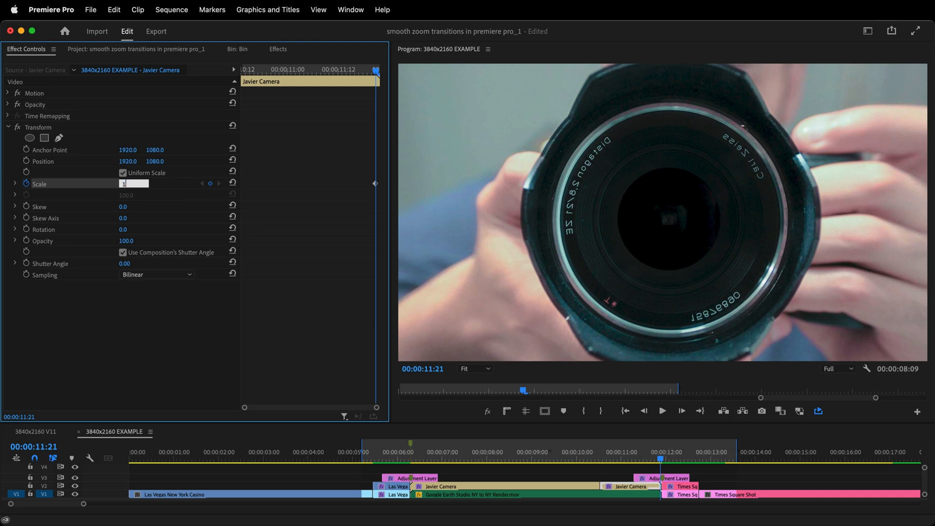
pyautogui.write('150')
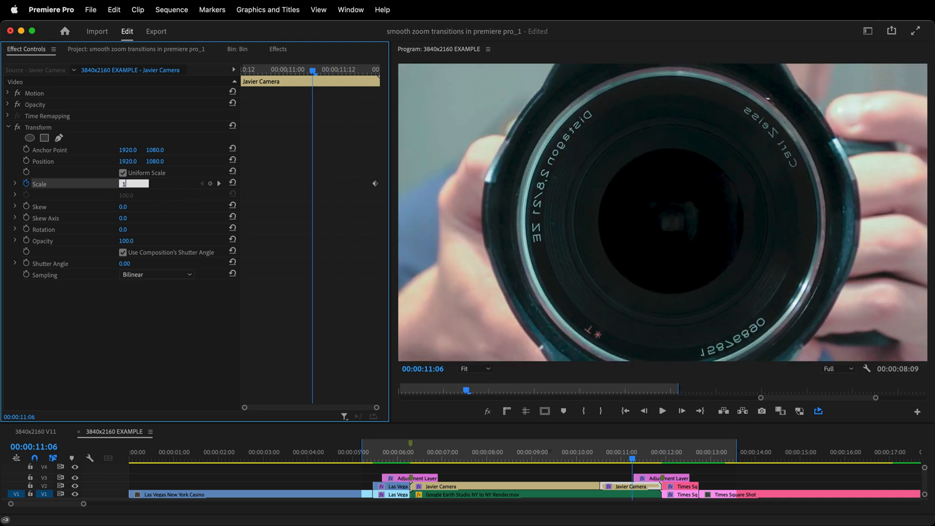
pyautogui.click(14, 184)
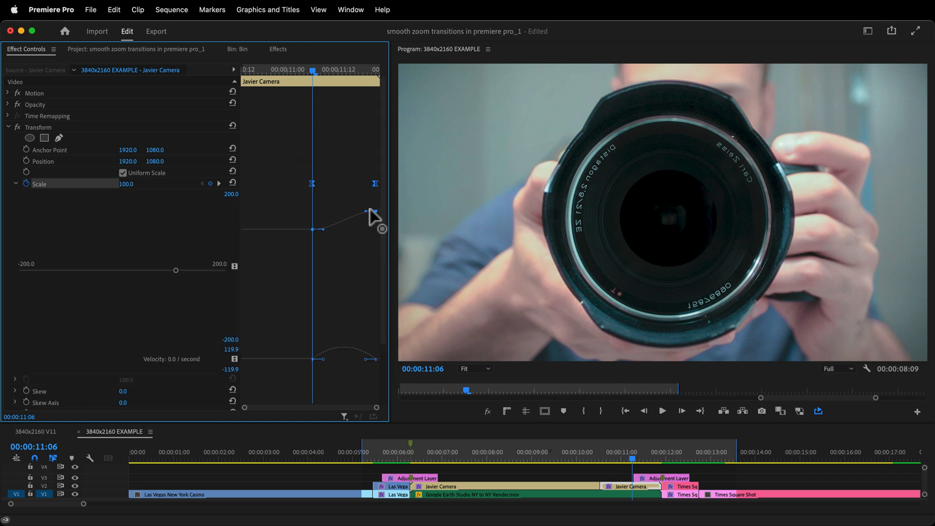
pyautogui.moveTo(365, 210); pyautogui.dragTo(378, 184)
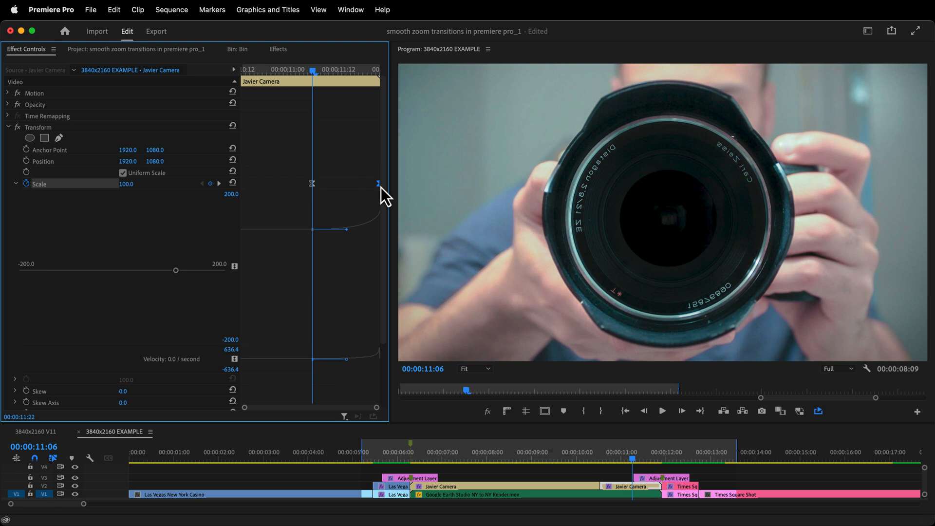
pyautogui.scroll(-3)
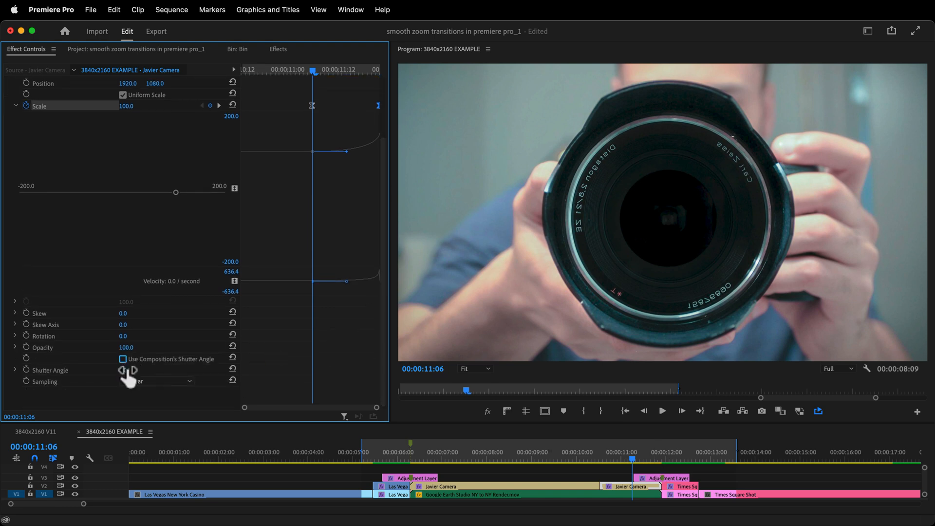